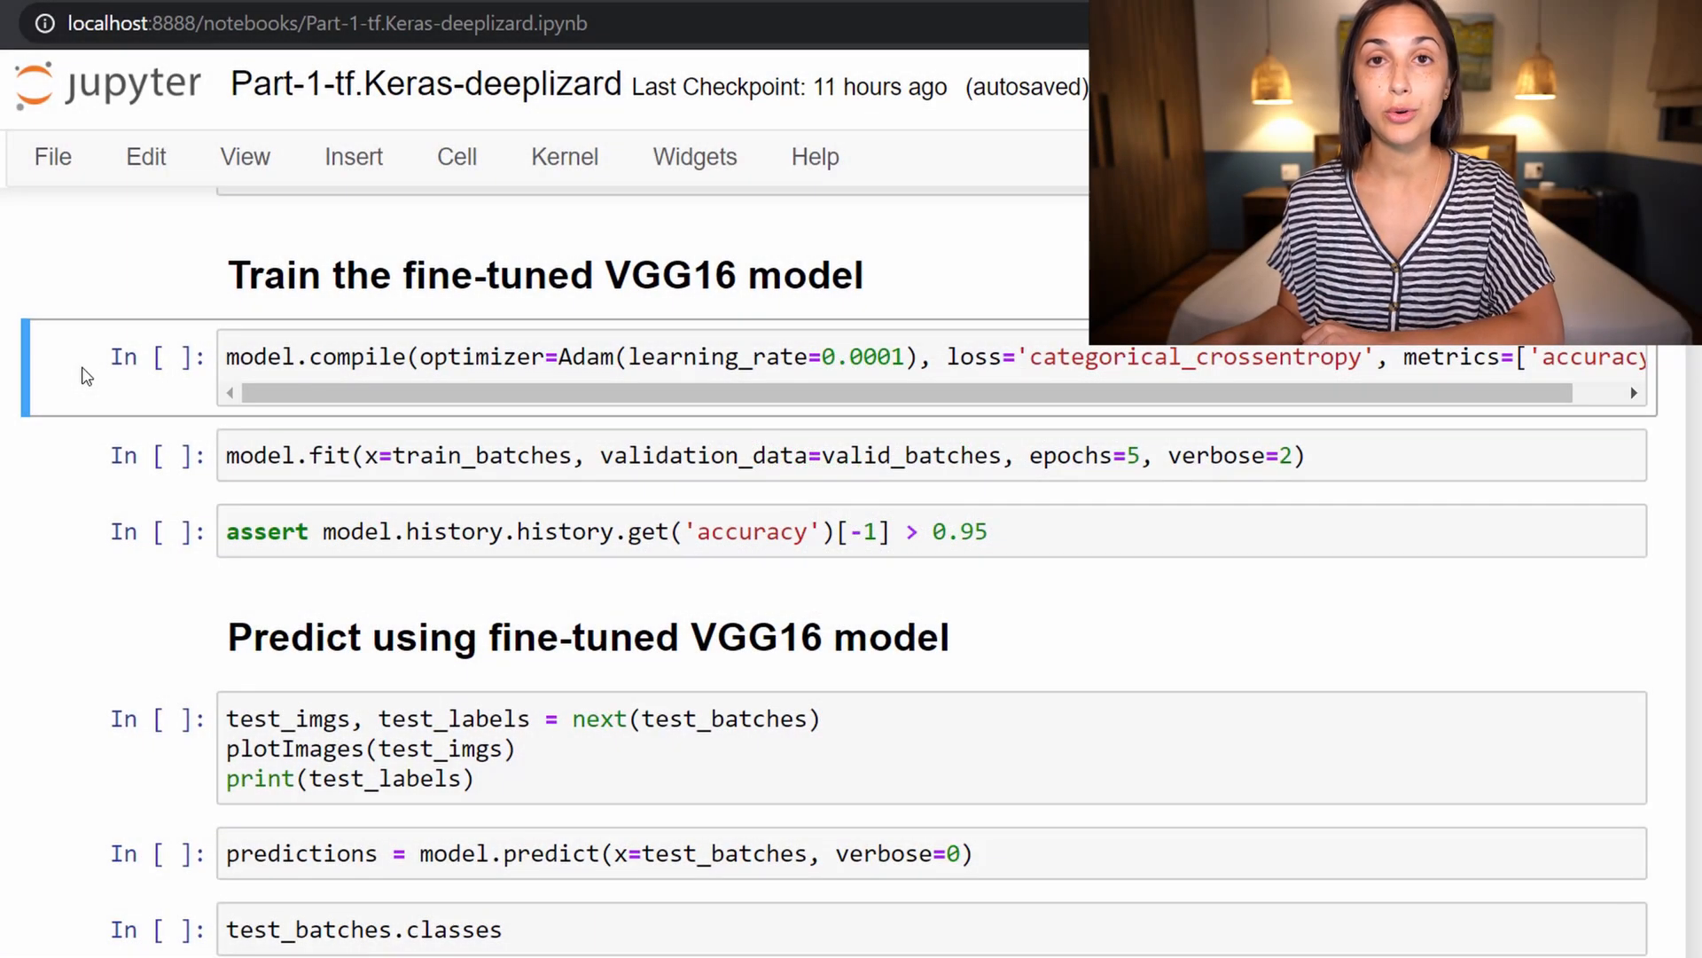
mouse_move(62, 380)
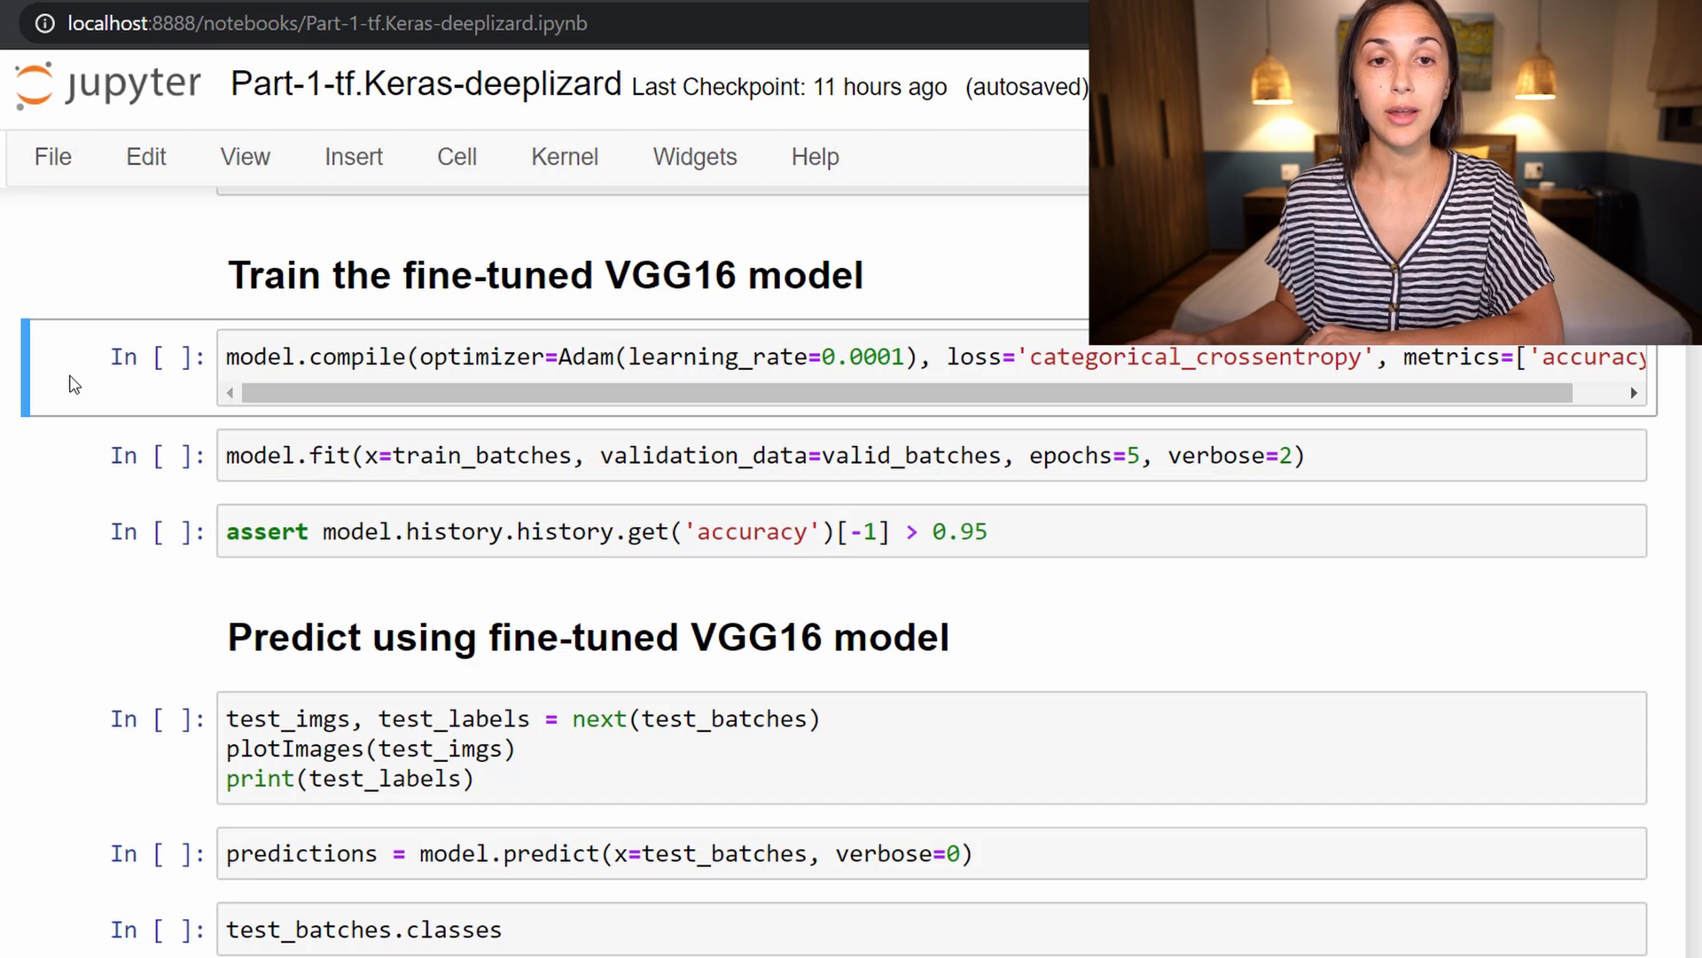
mouse_move(260, 392)
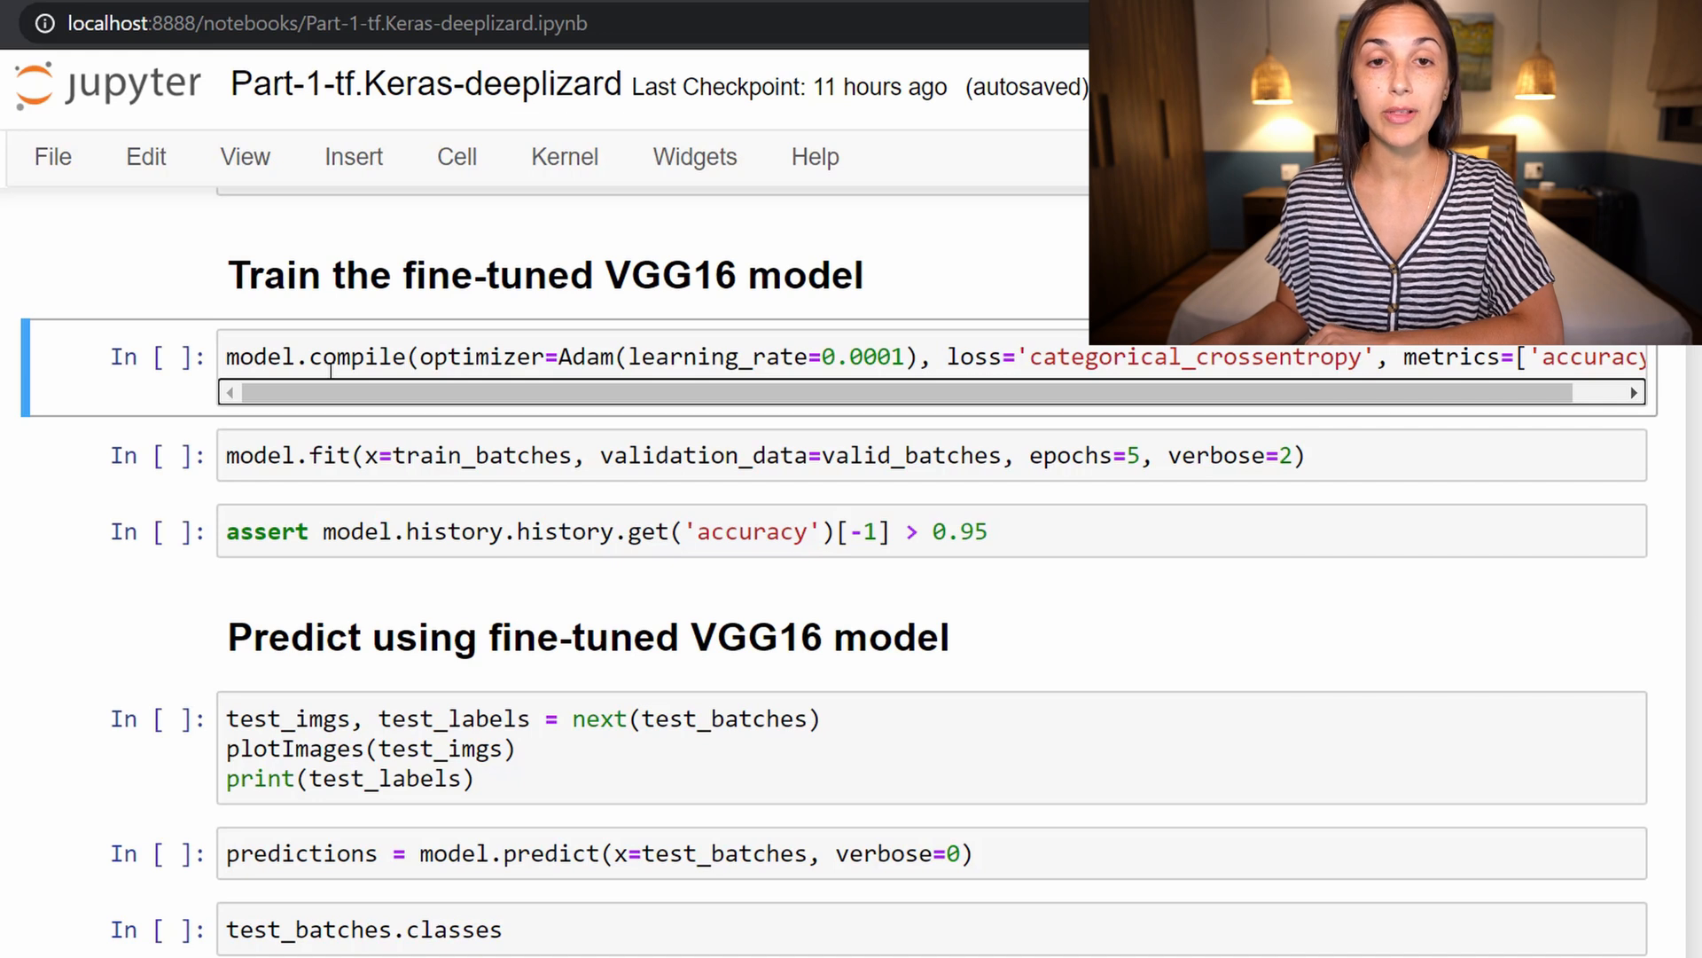
mouse_move(323, 392)
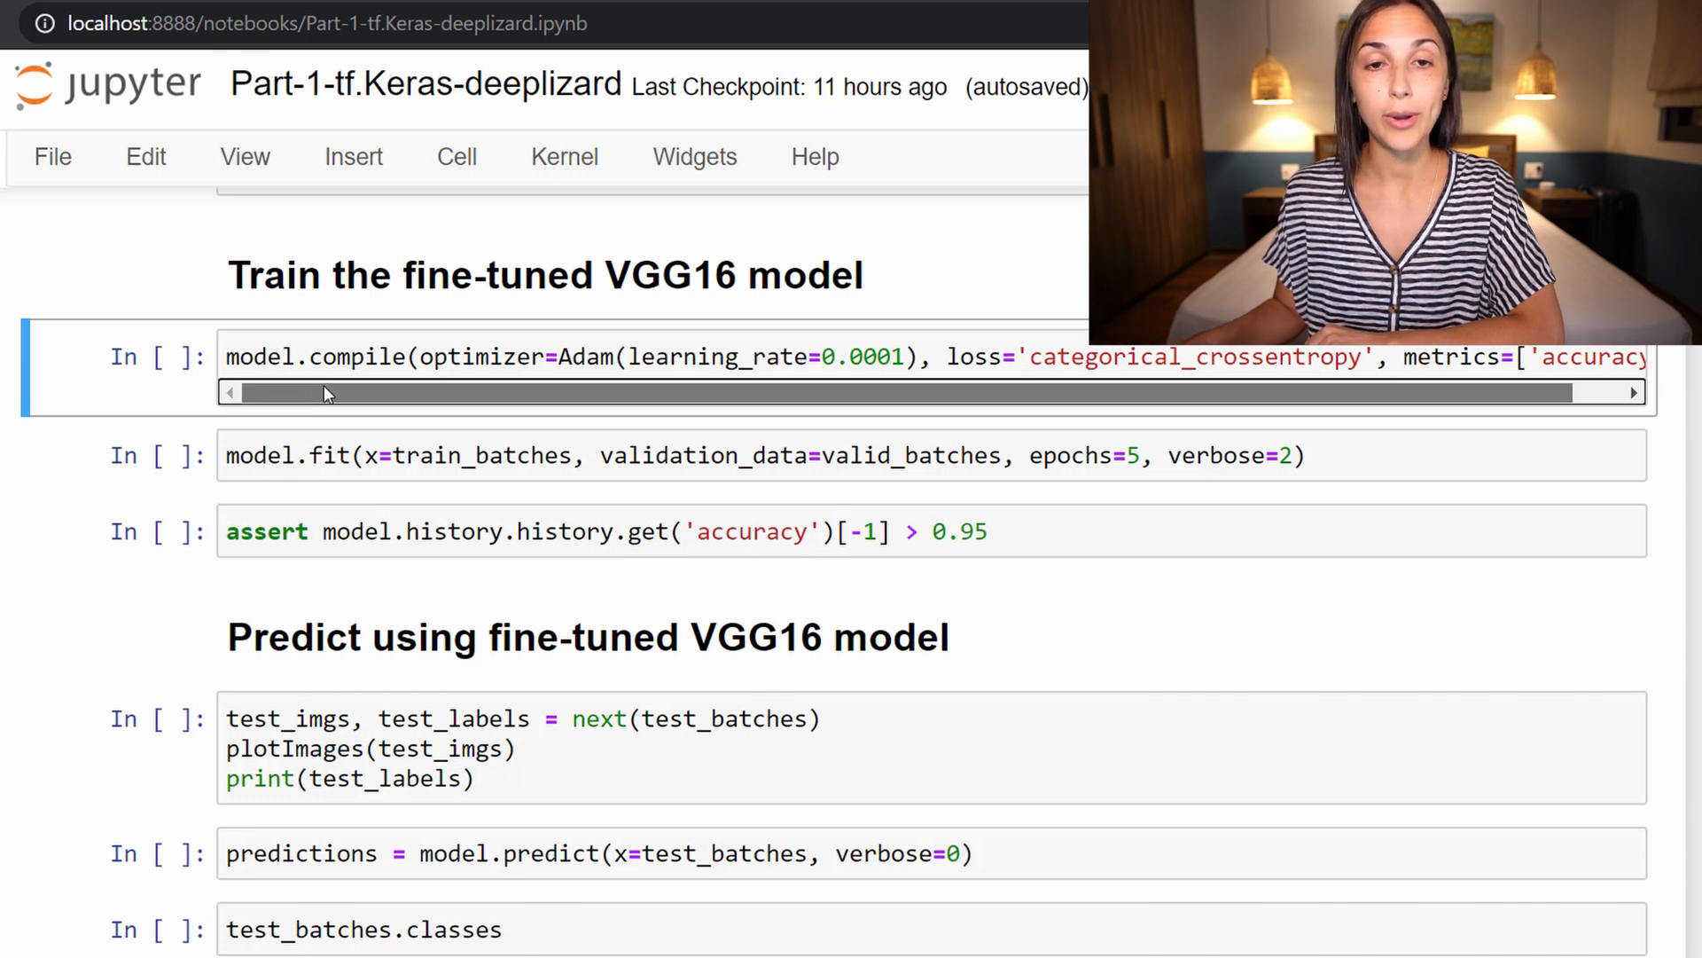
Step: Review the model.fit cell, highlighting its validation_data and epochs arguments
drag(315, 391, 467, 392)
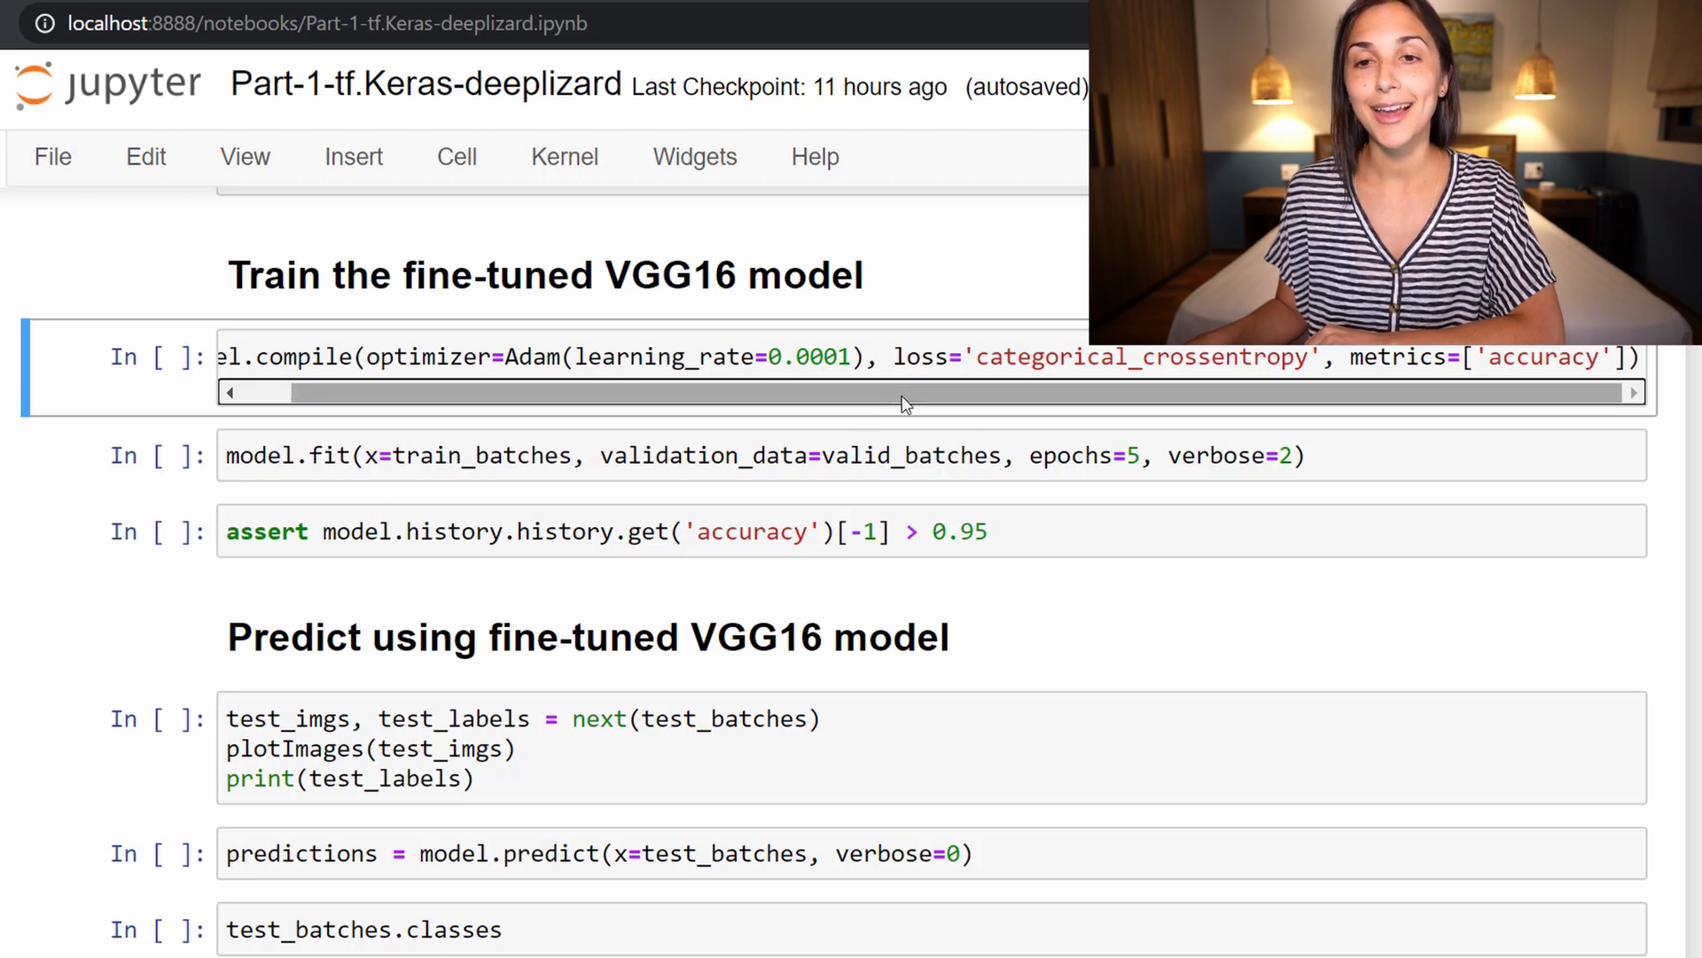
mouse_move(1092, 406)
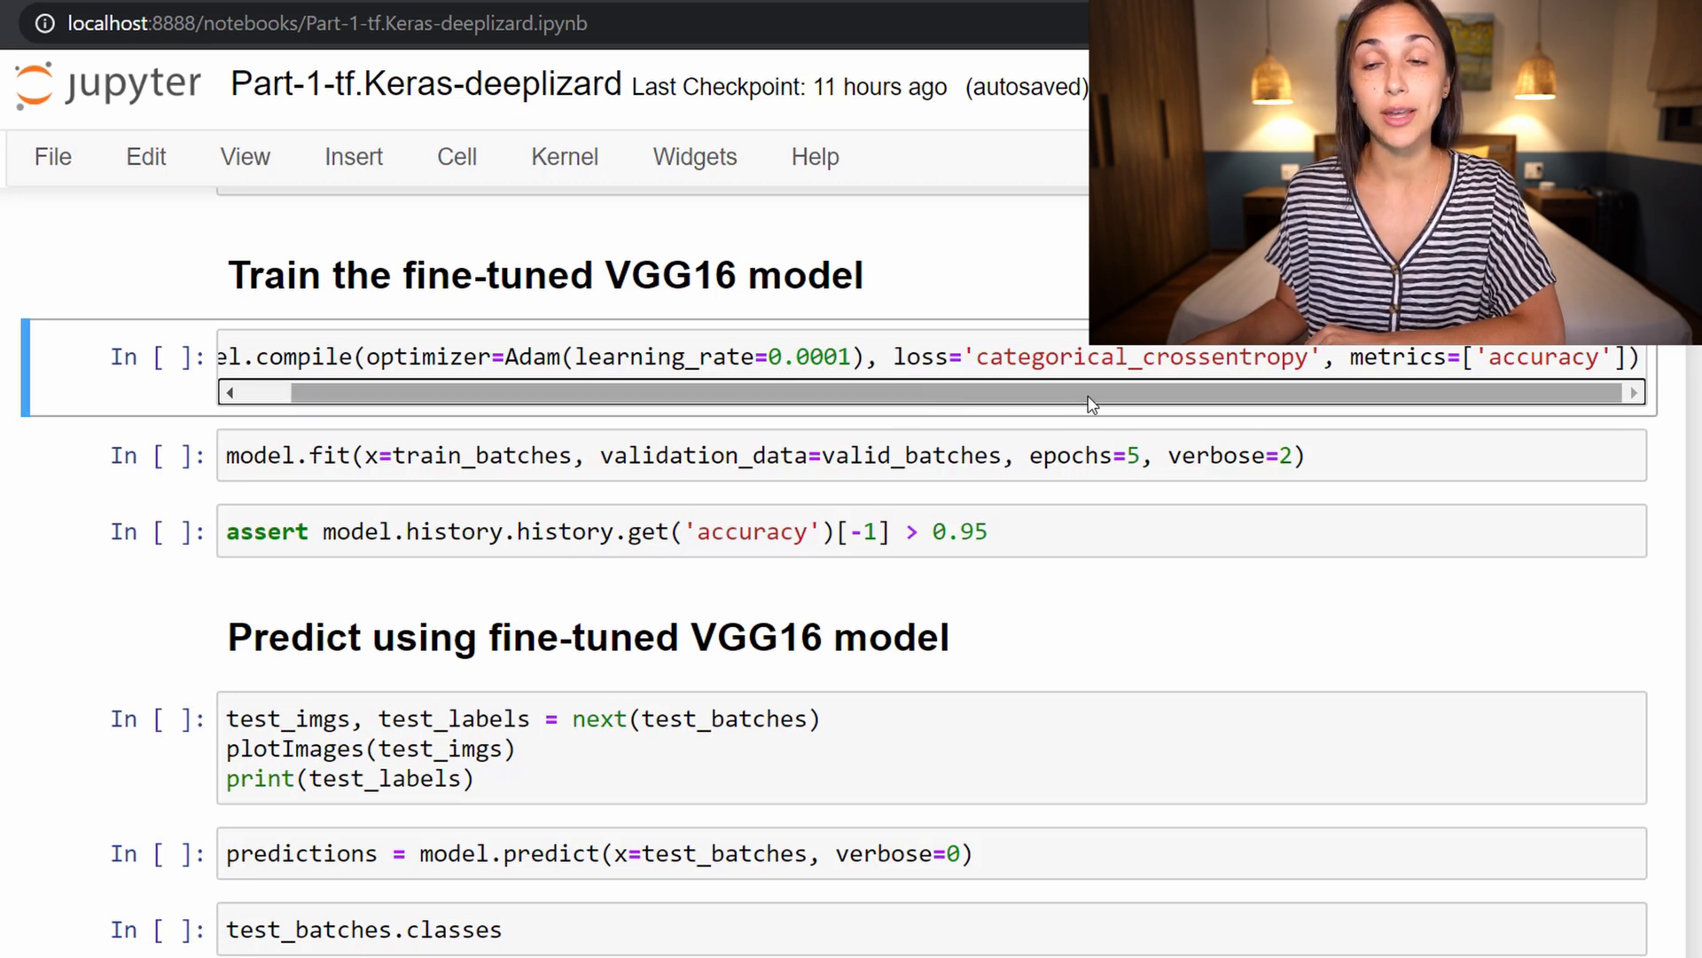
mouse_move(1297, 395)
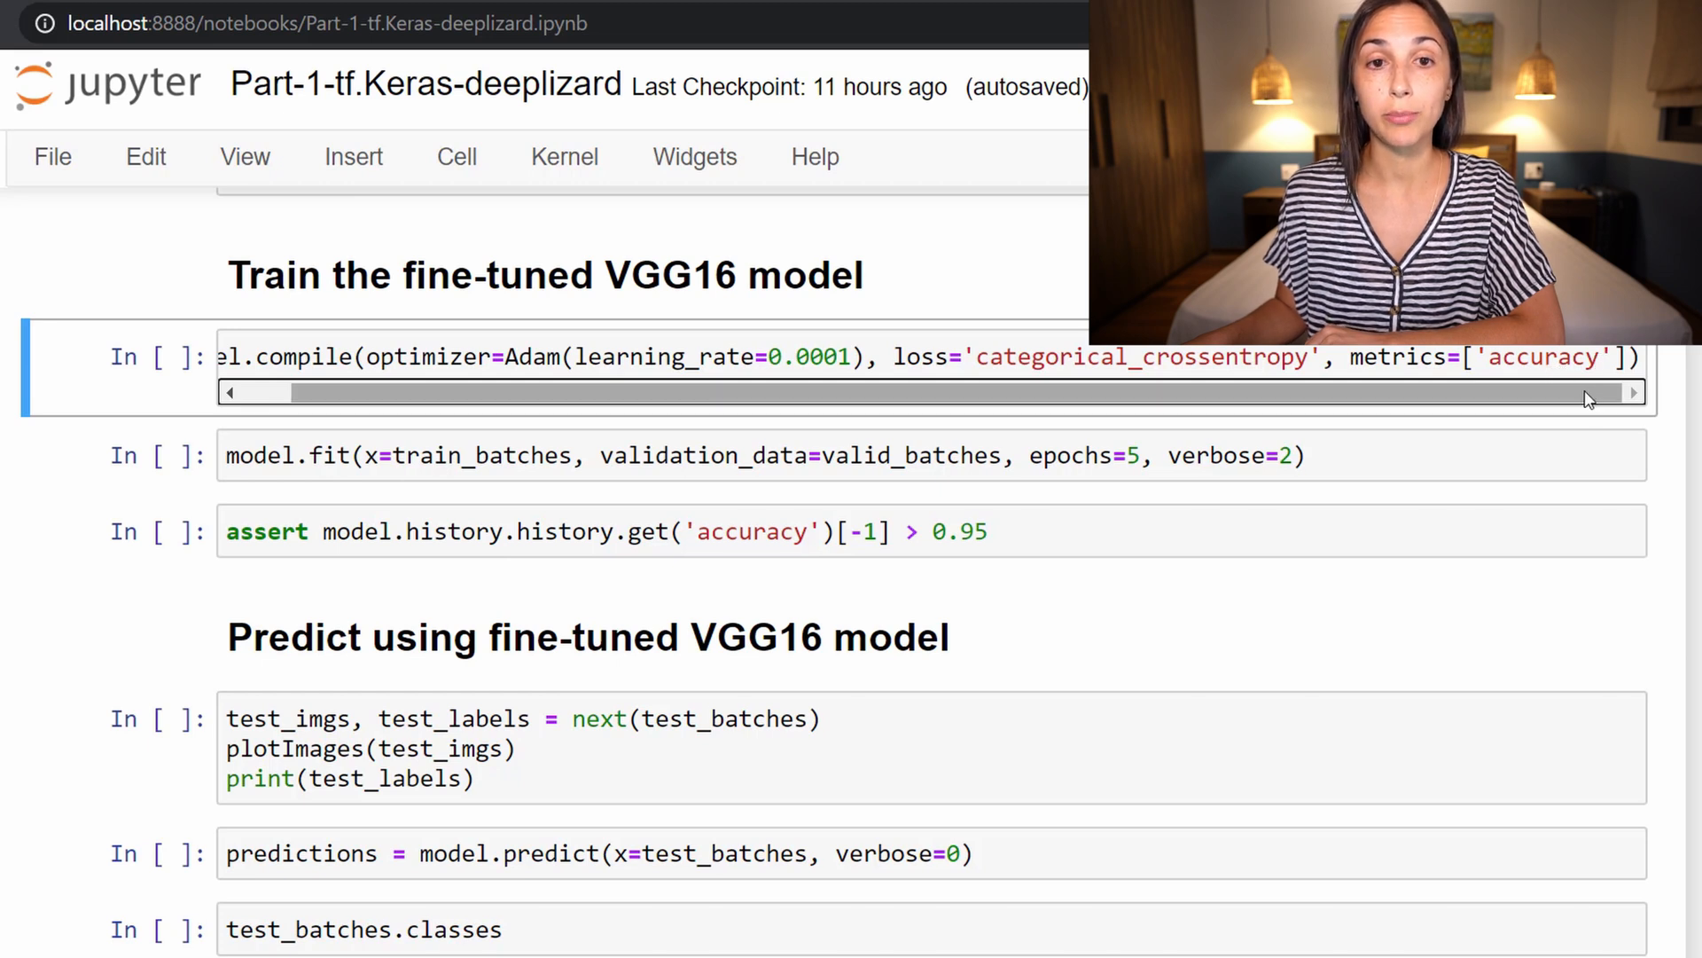
scroll(left, 3)
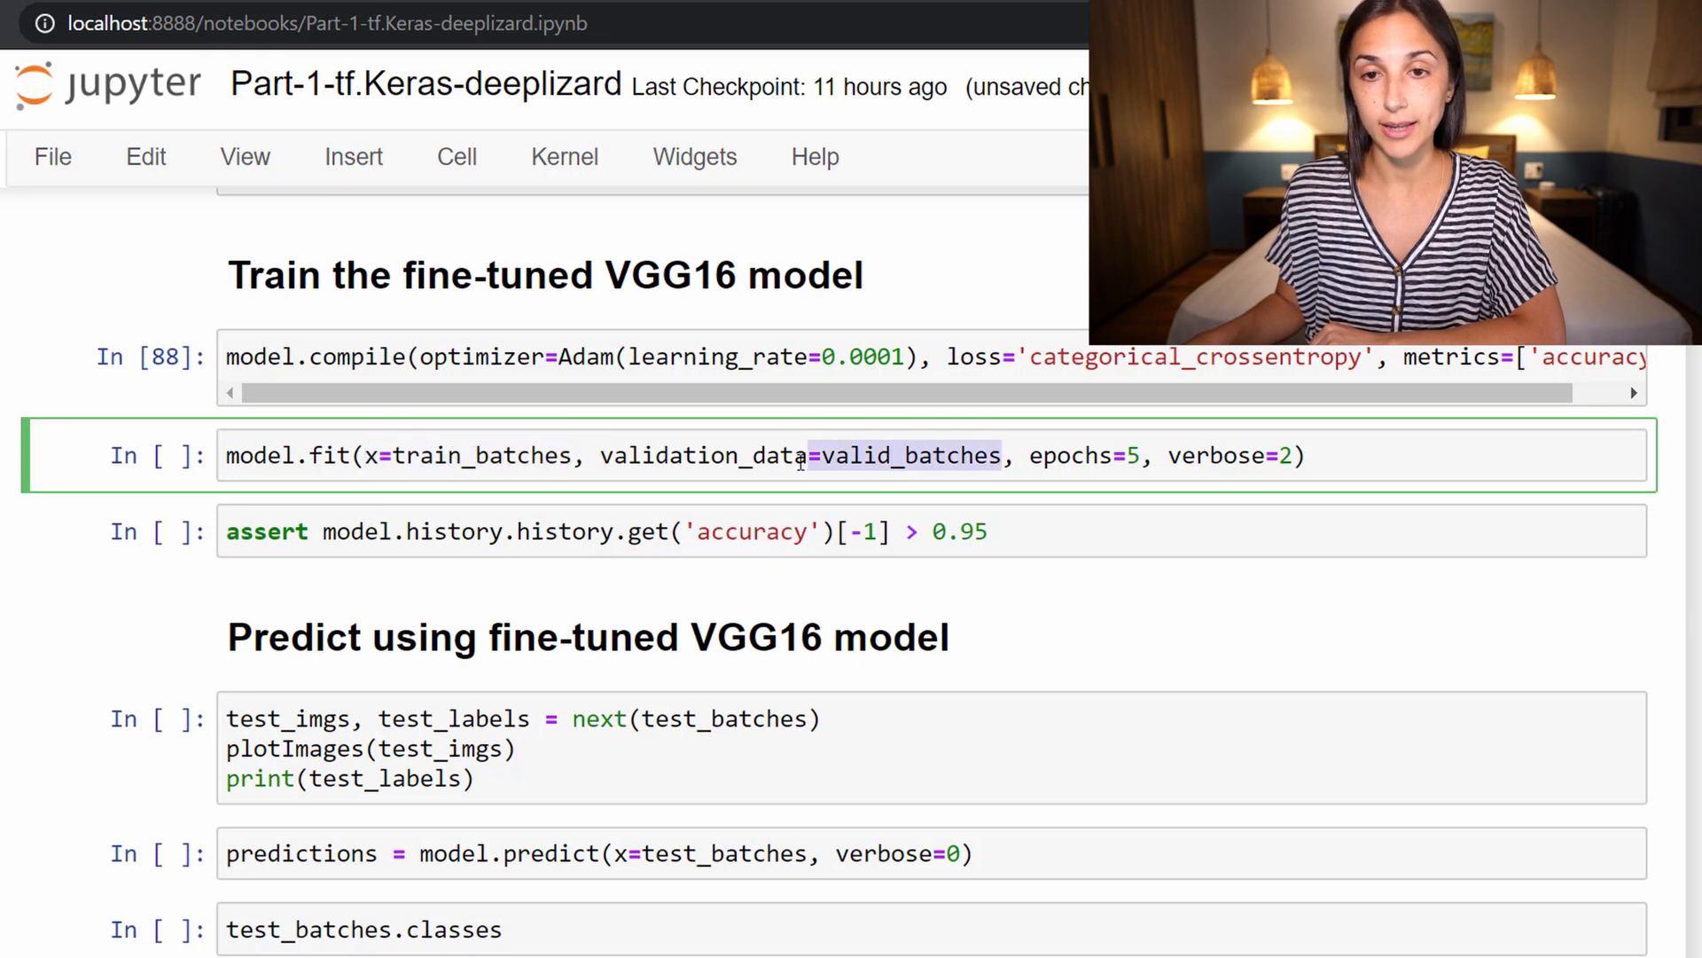
drag(819, 455, 987, 455)
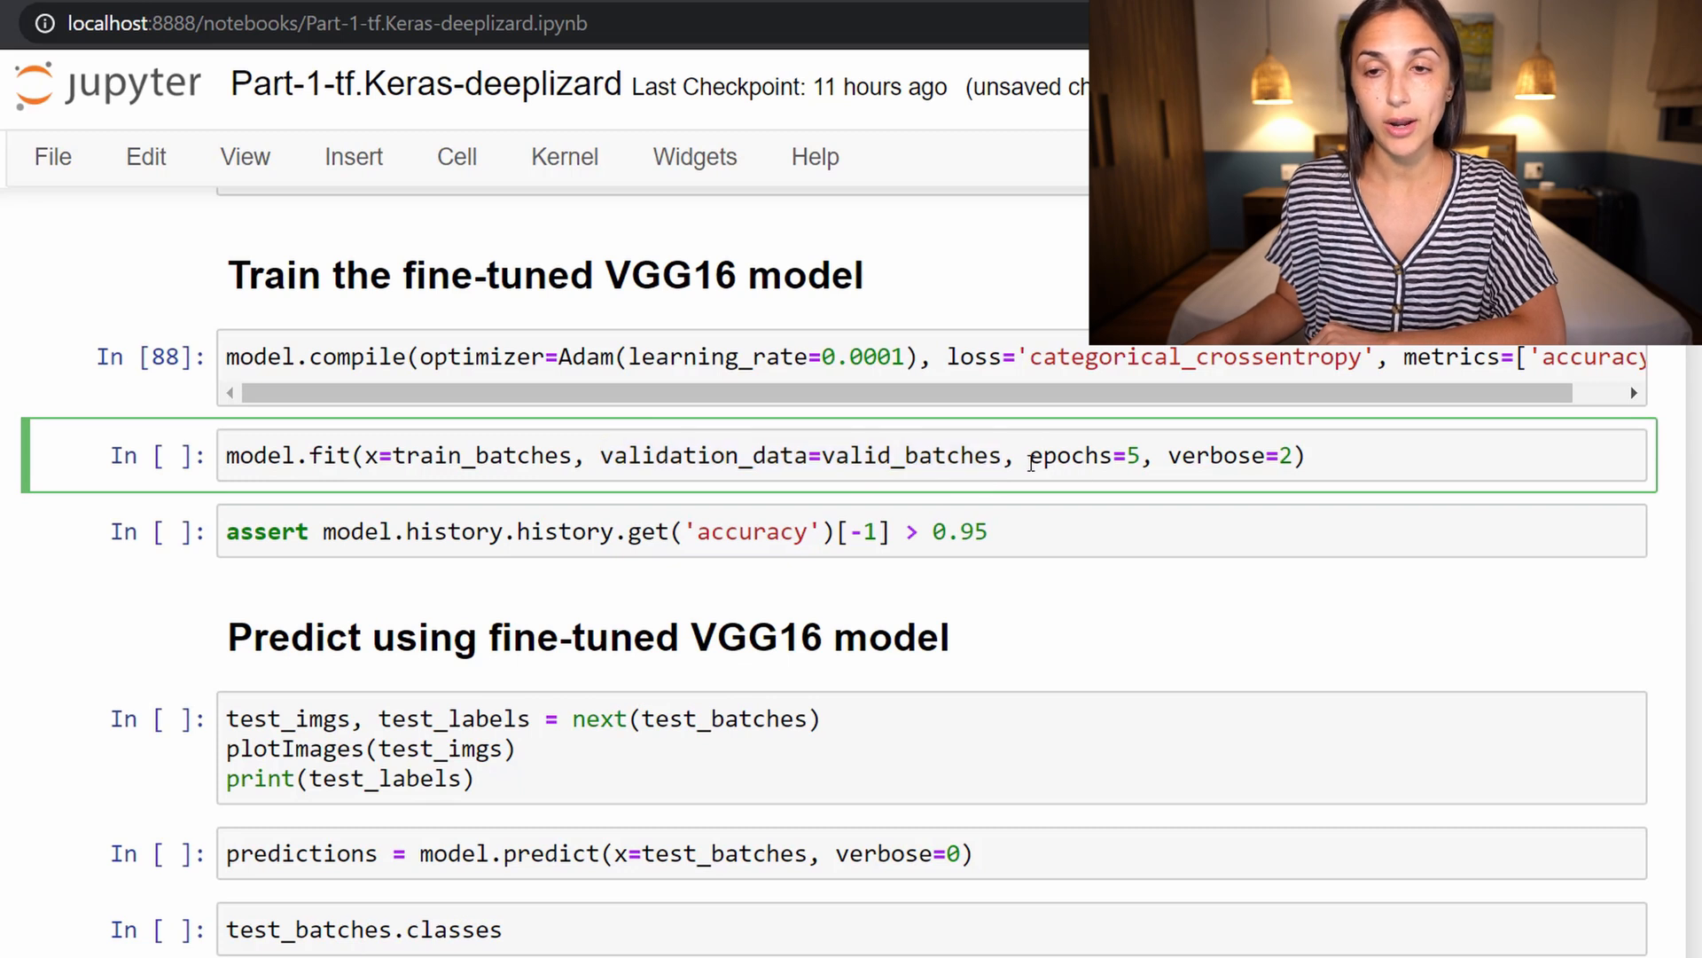
double_click(1072, 456)
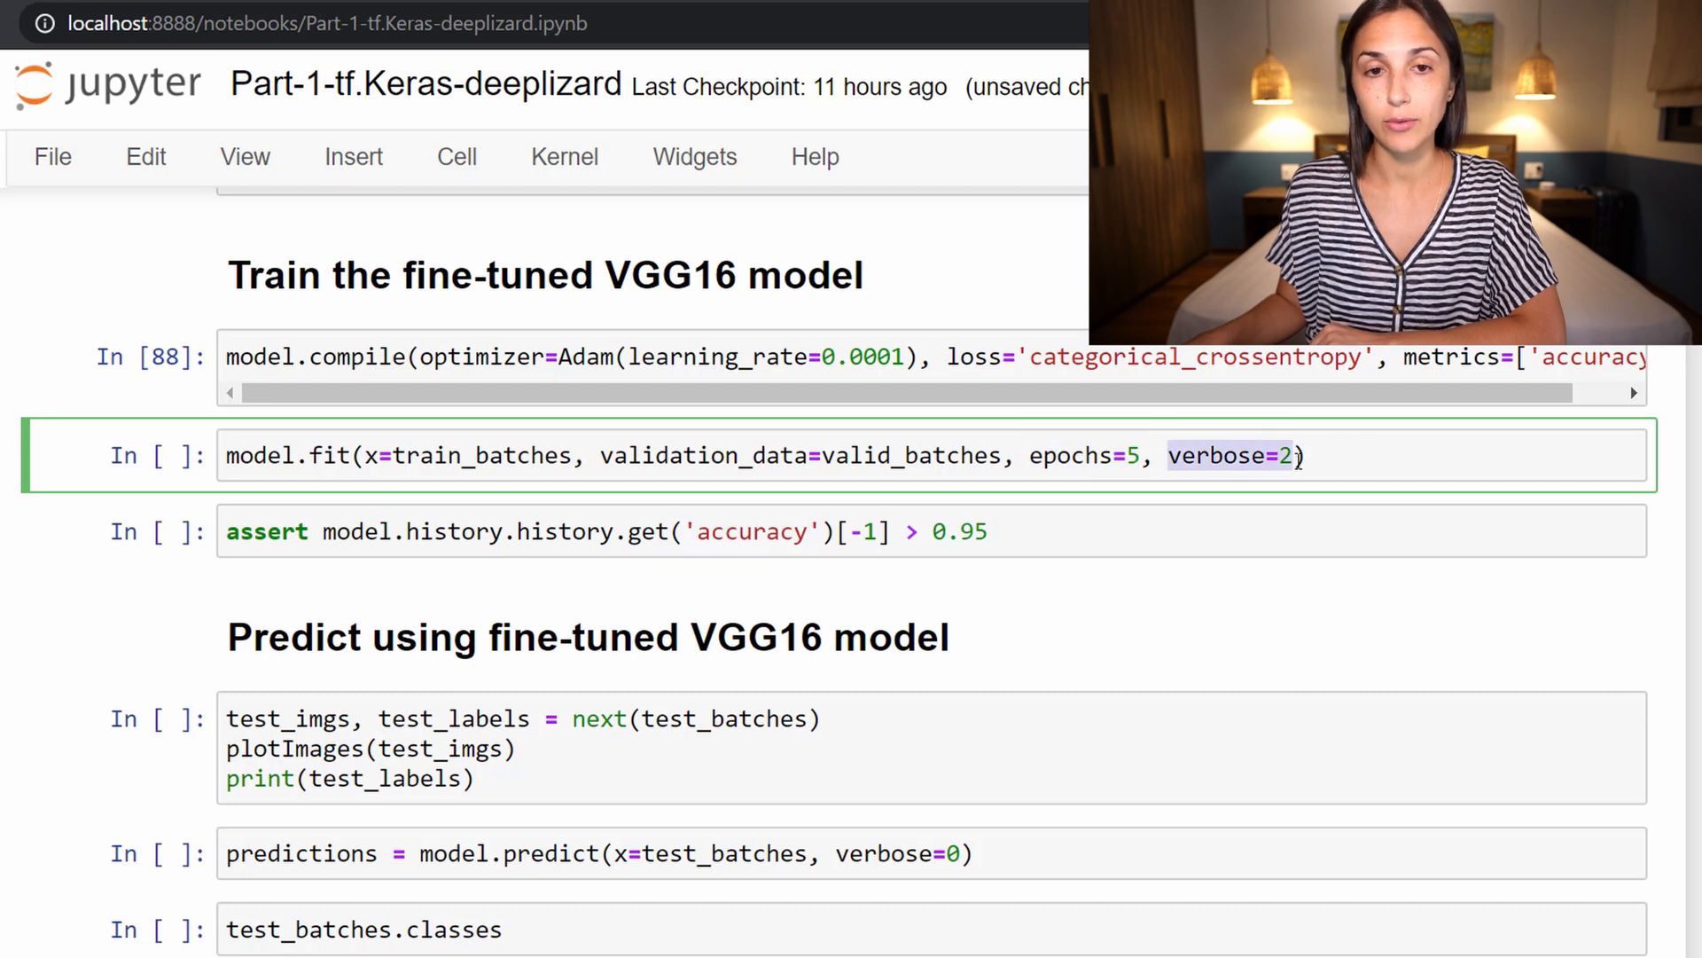
click(1525, 457)
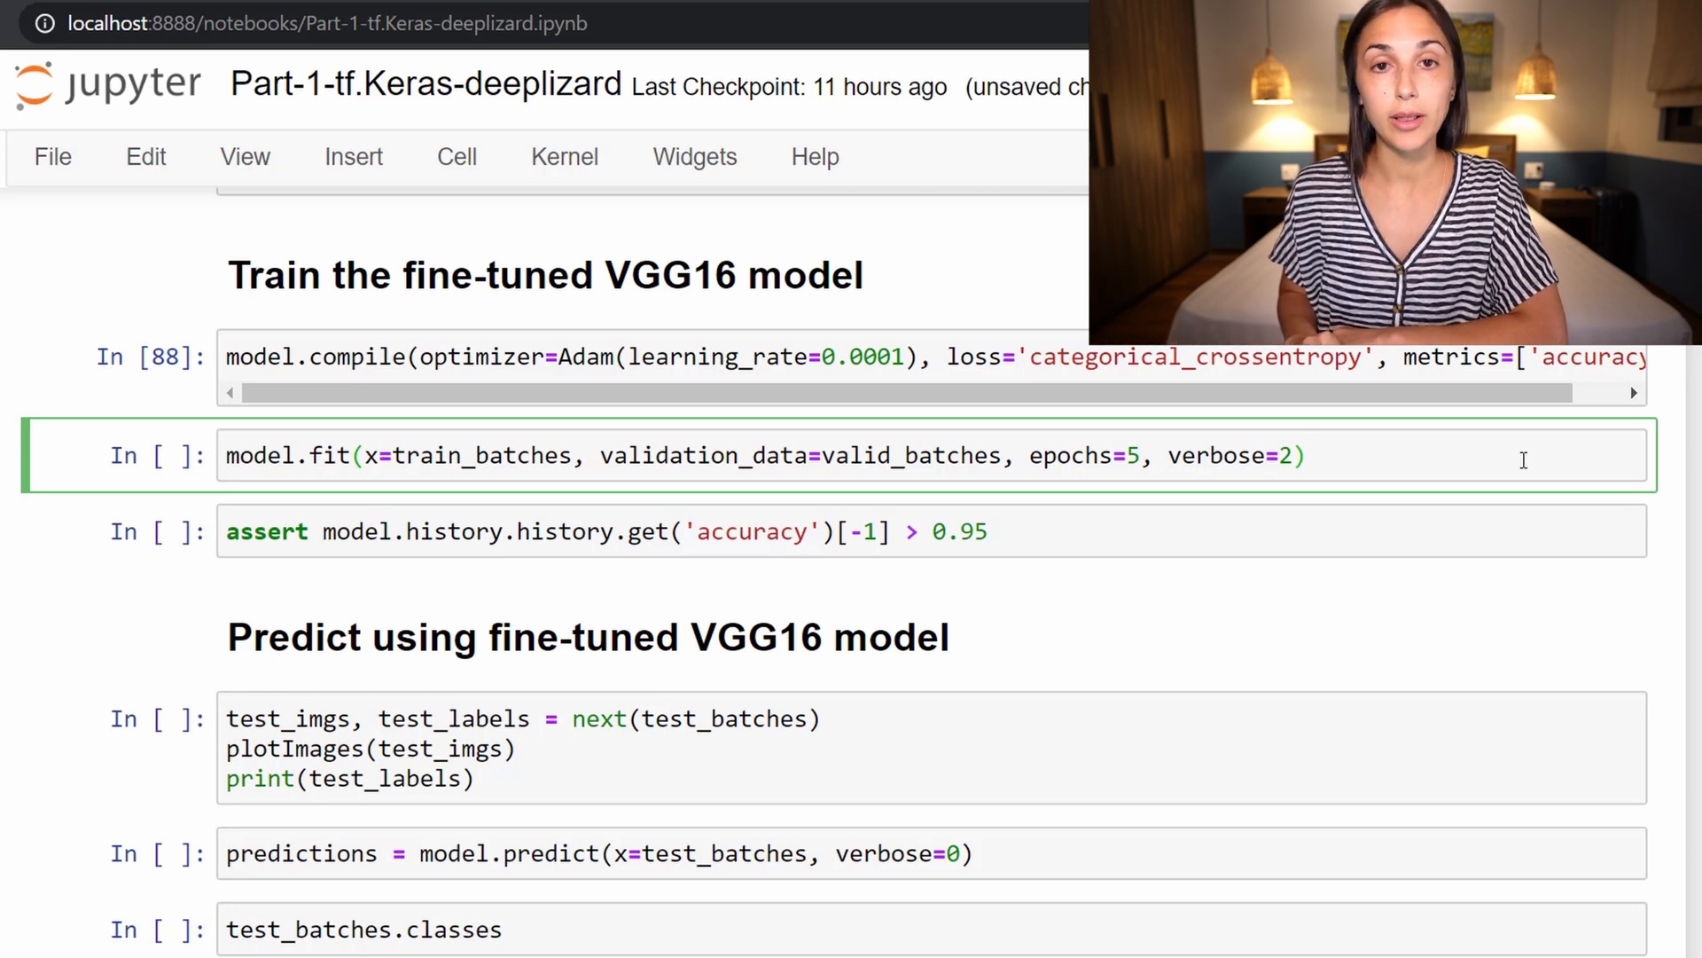
Step: Run the model.fit cell and review the five epochs' output: 0.992 accuracy, 0.98 validation accuracy
key(Shift+Enter)
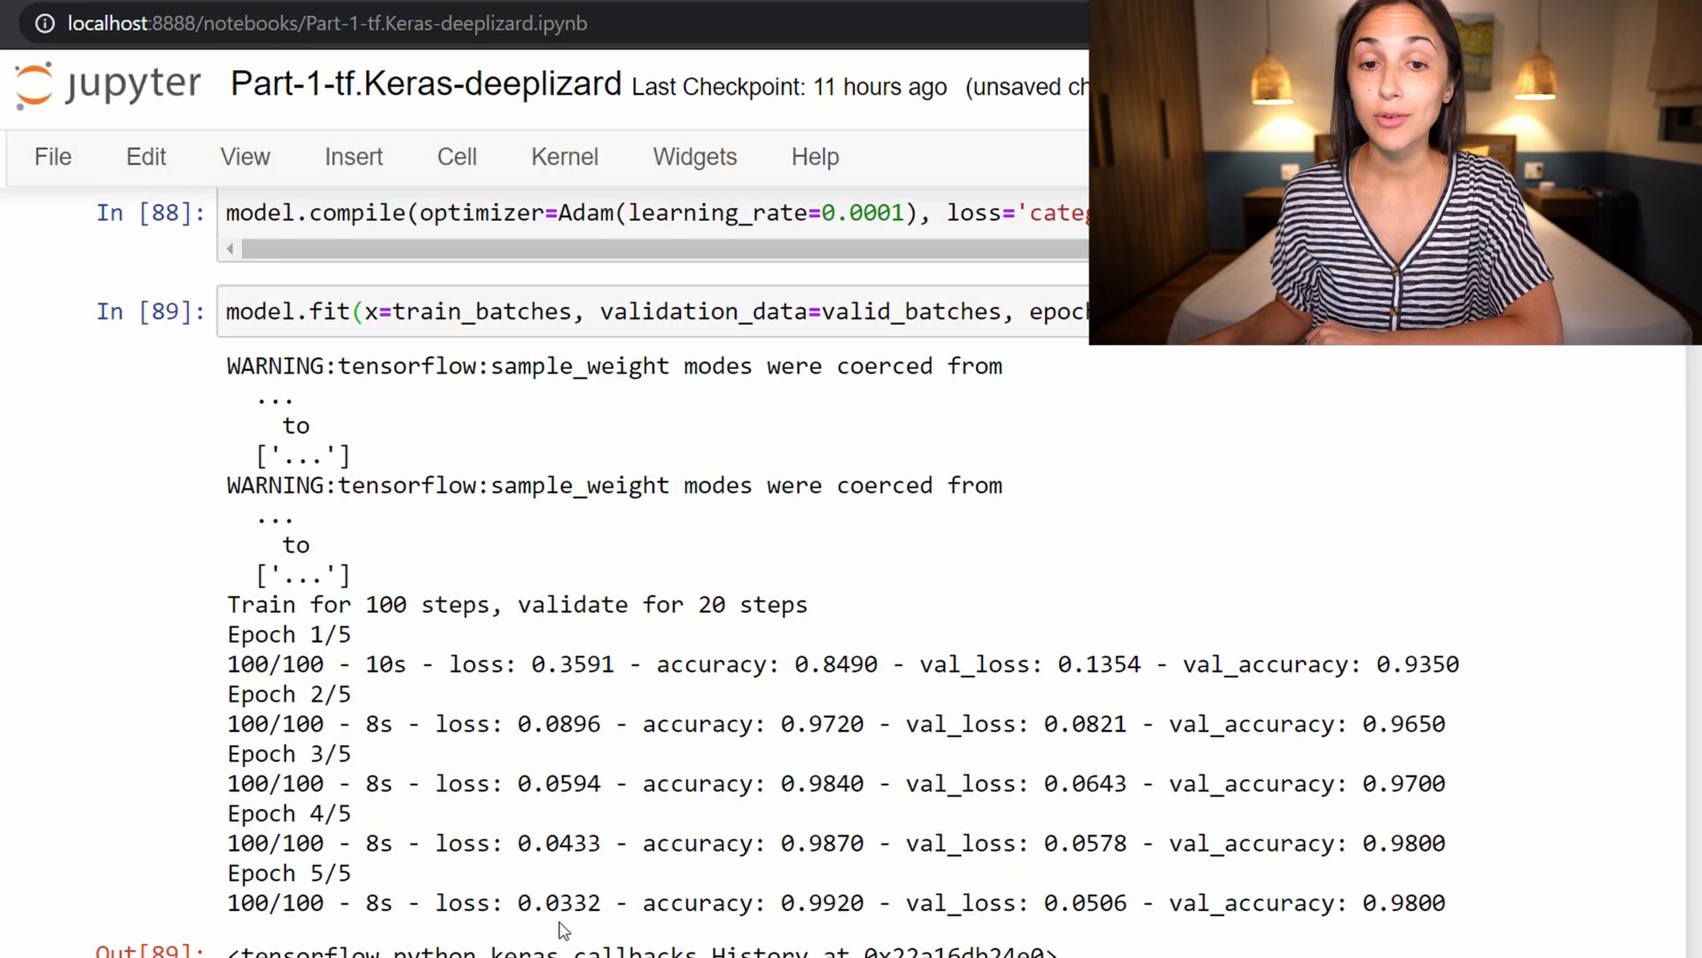
mouse_move(1440, 928)
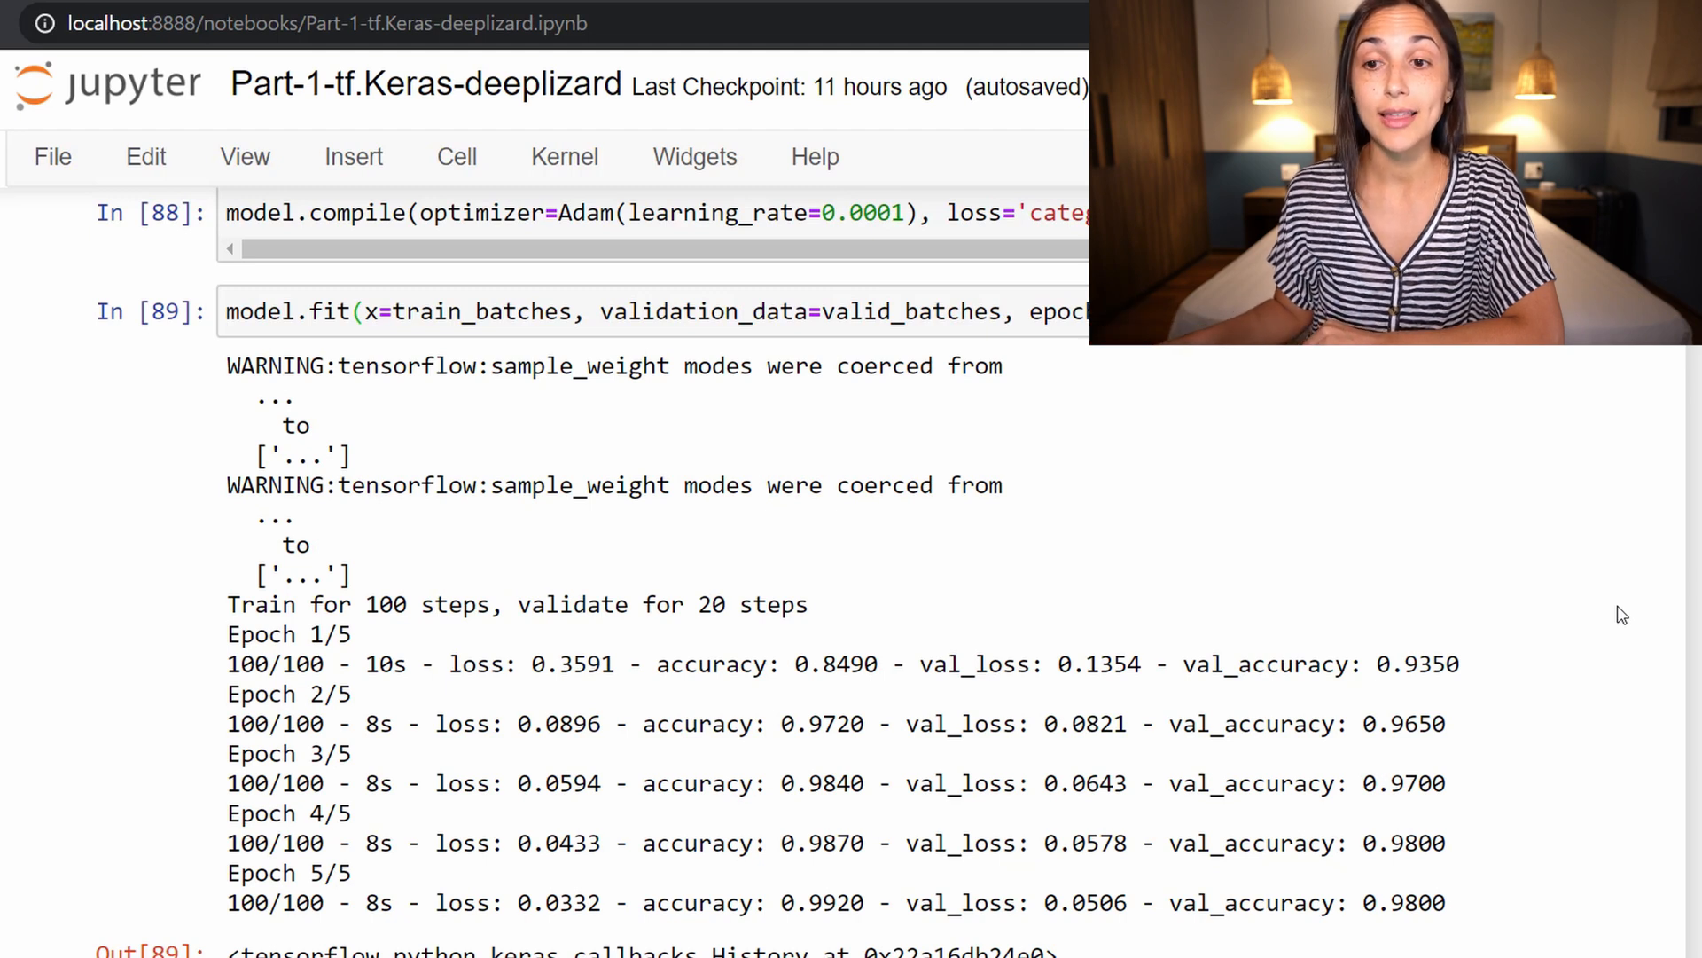
mouse_move(1477, 698)
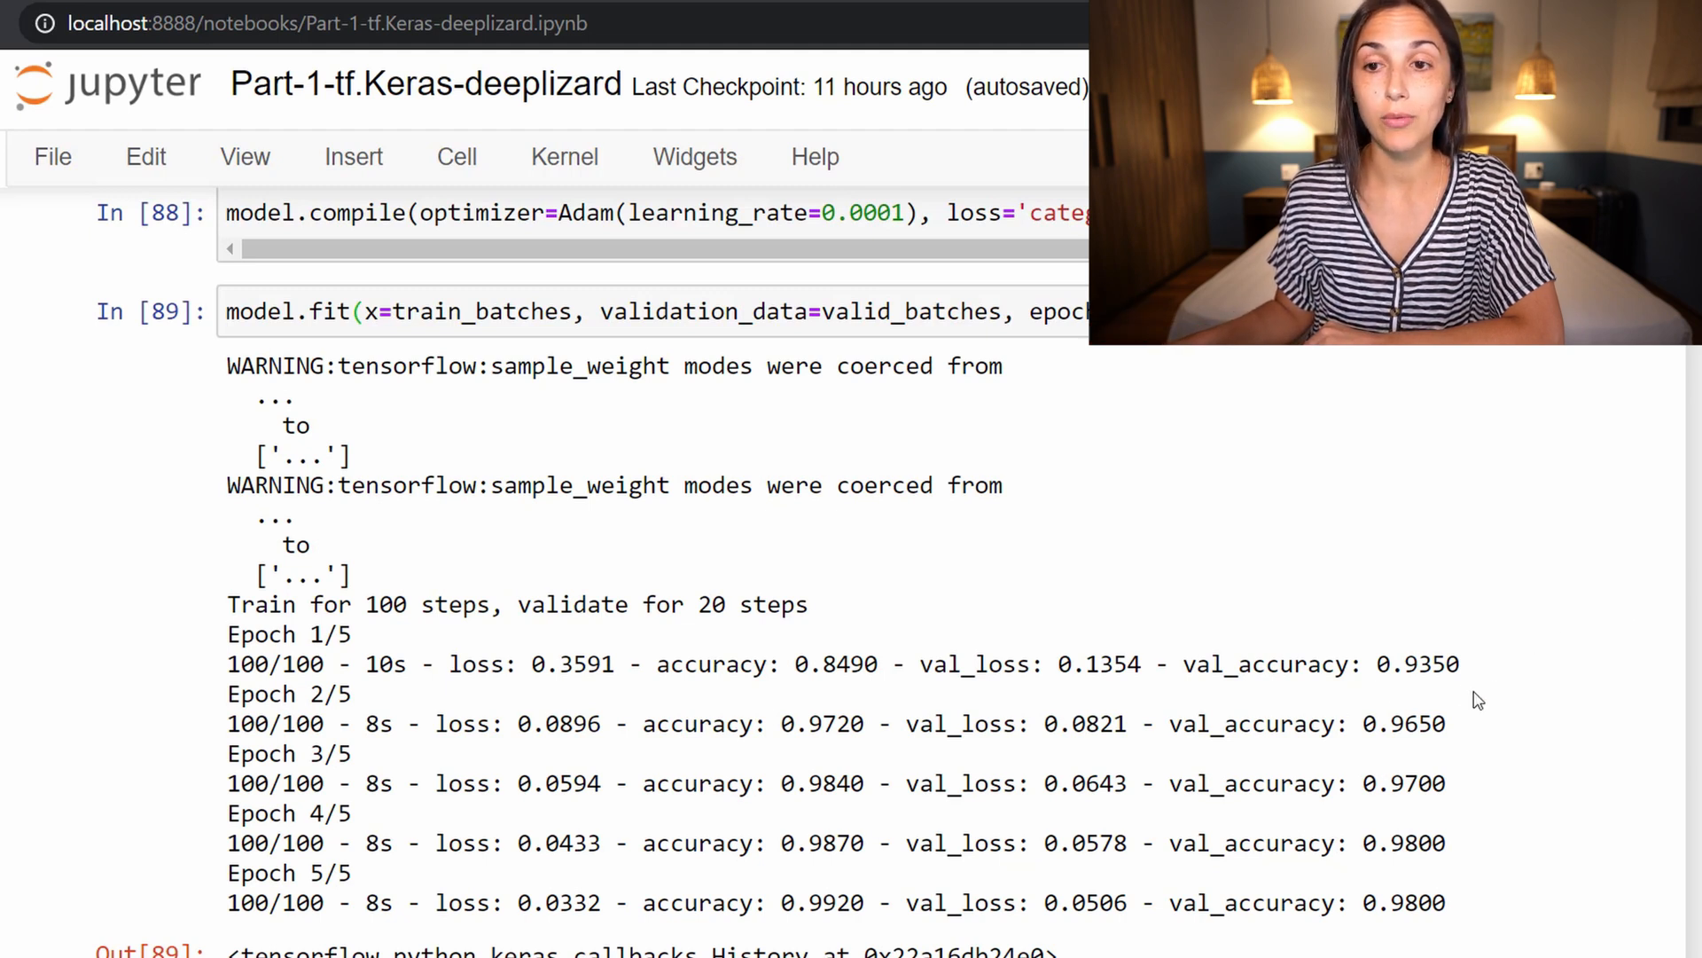
mouse_move(1452, 885)
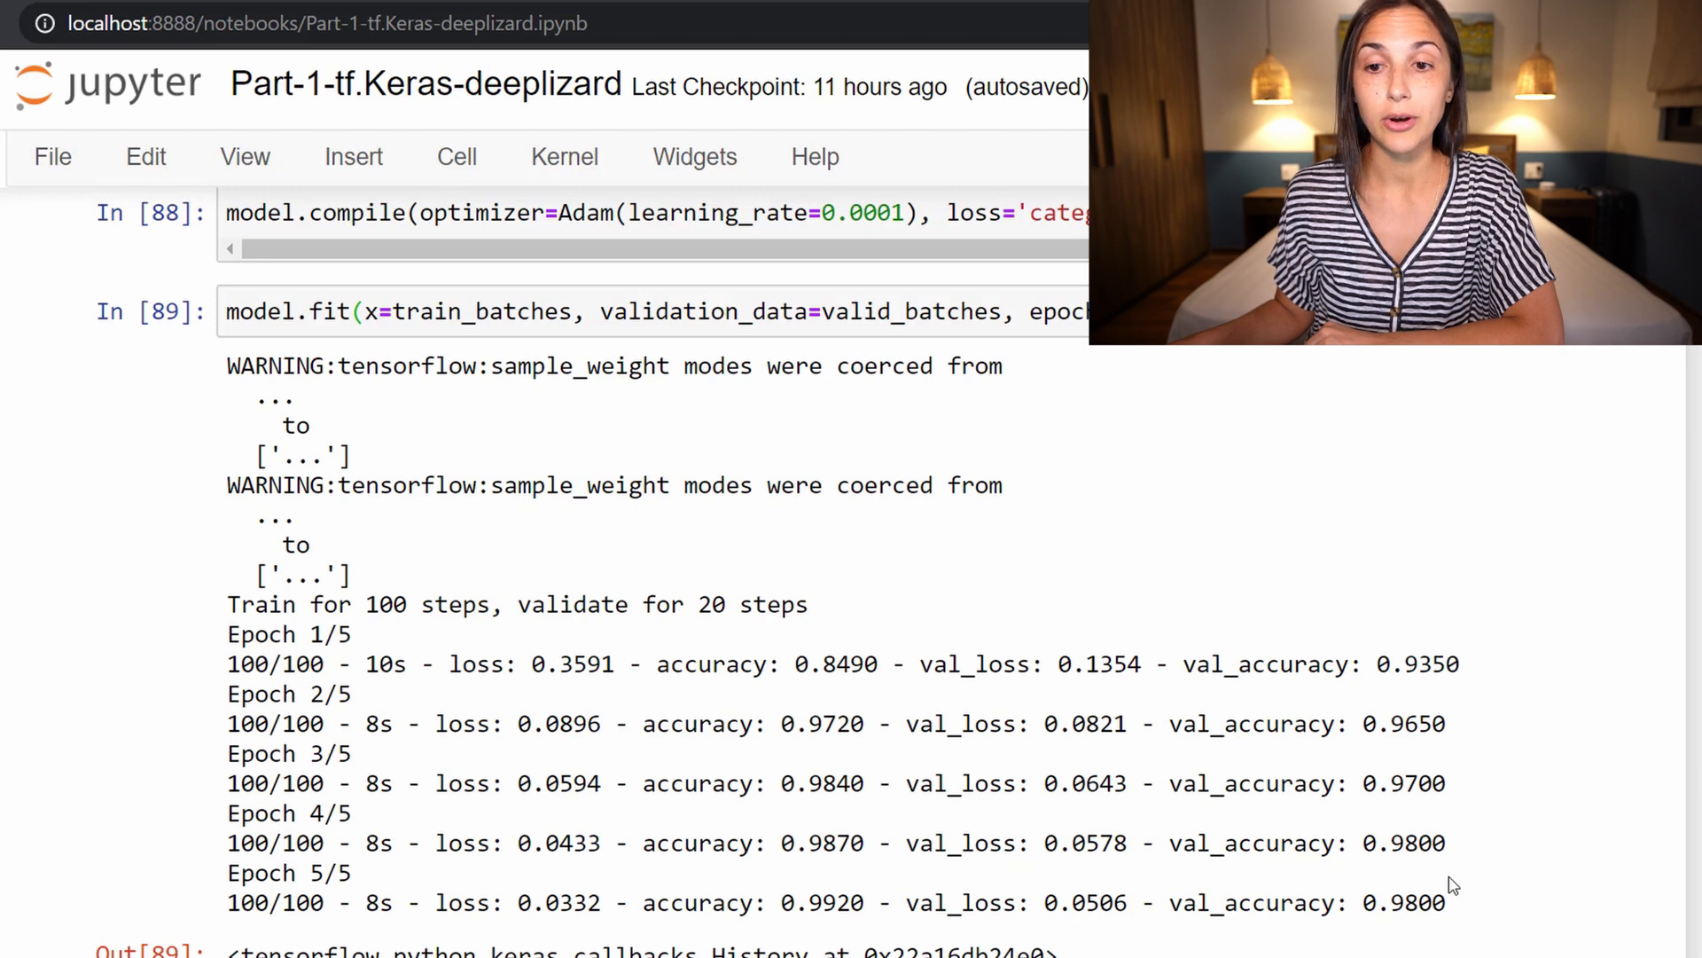